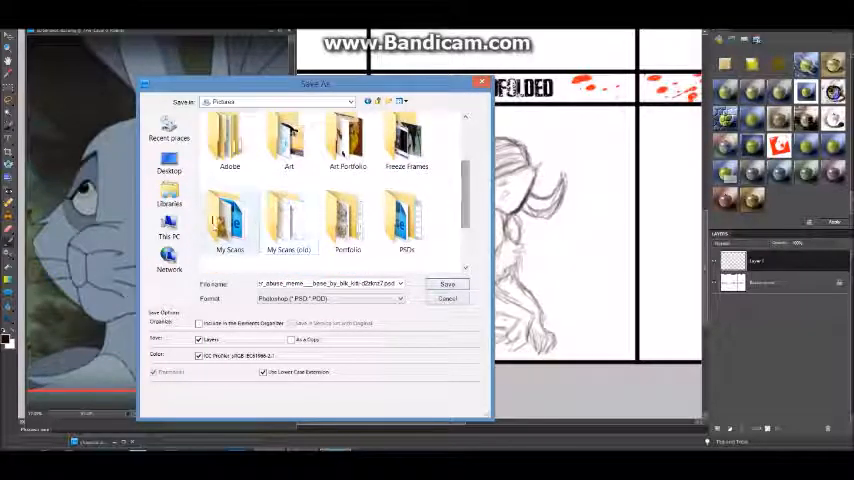
Step: Choose the dated subfolder inside My Scans and name the file 'character shu'
double_click(230, 218)
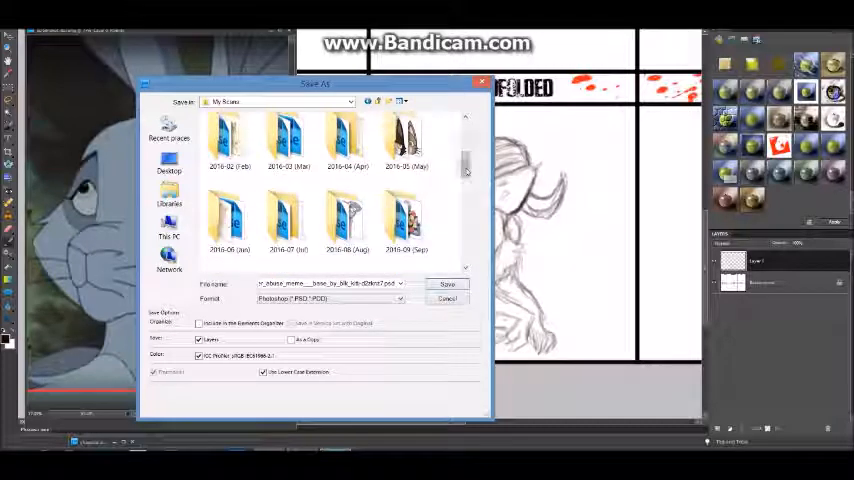
scroll(down, 3)
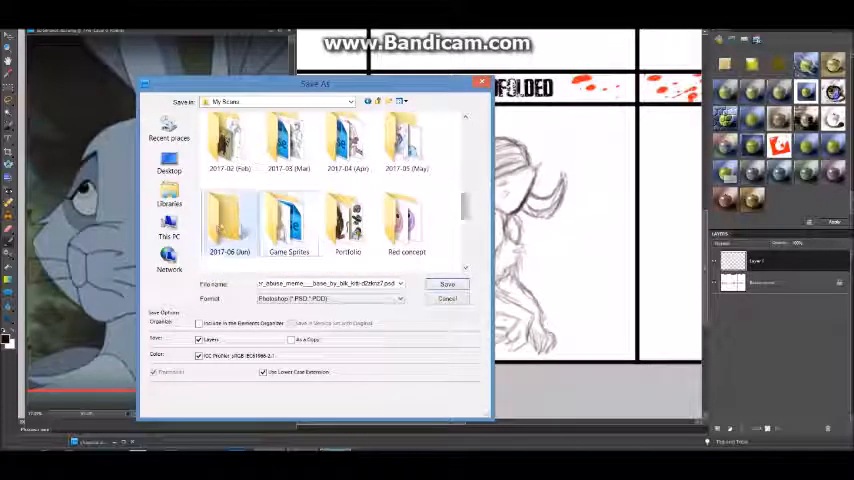
double_click(230, 222)
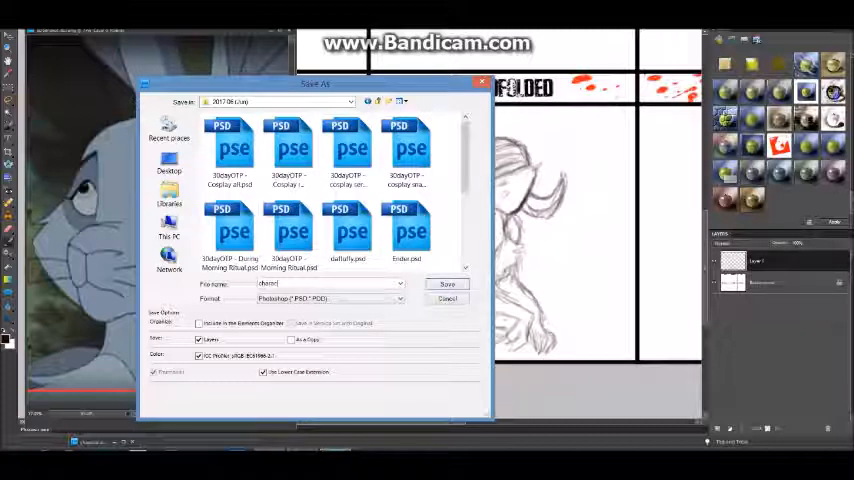
text(character shu)
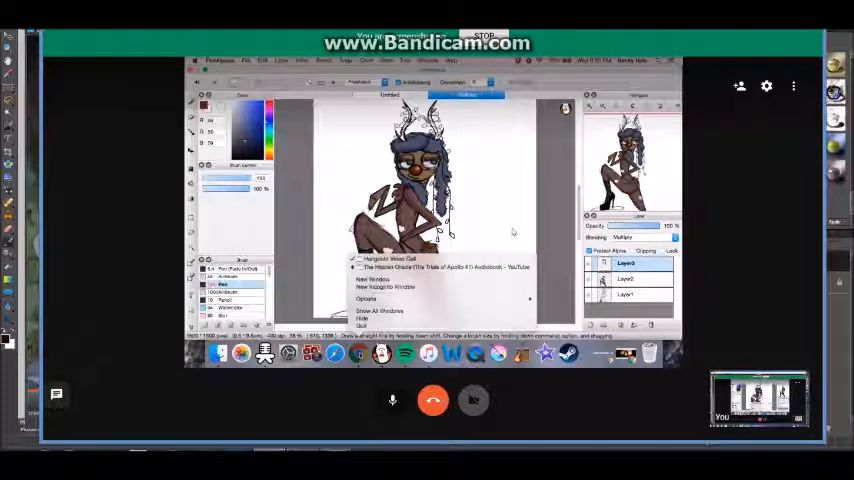
mouse_move(516, 242)
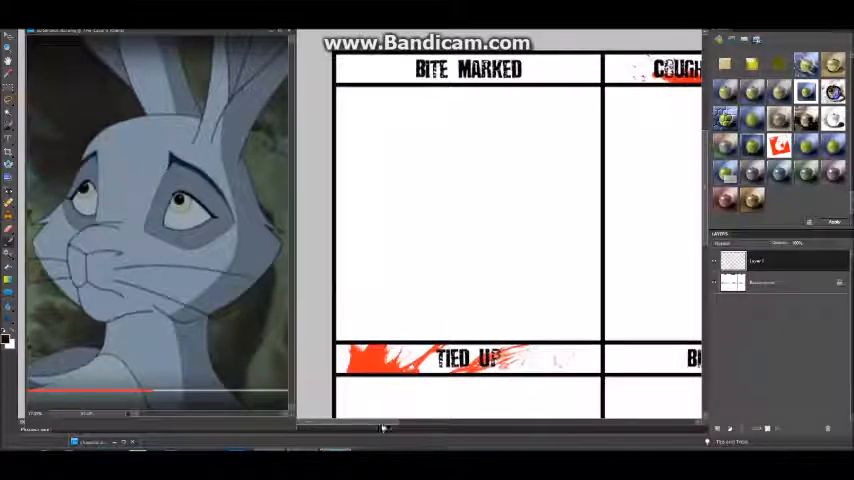
Step: Scroll the workspace view to the right after returning from the Save dialog
scroll(right, 3)
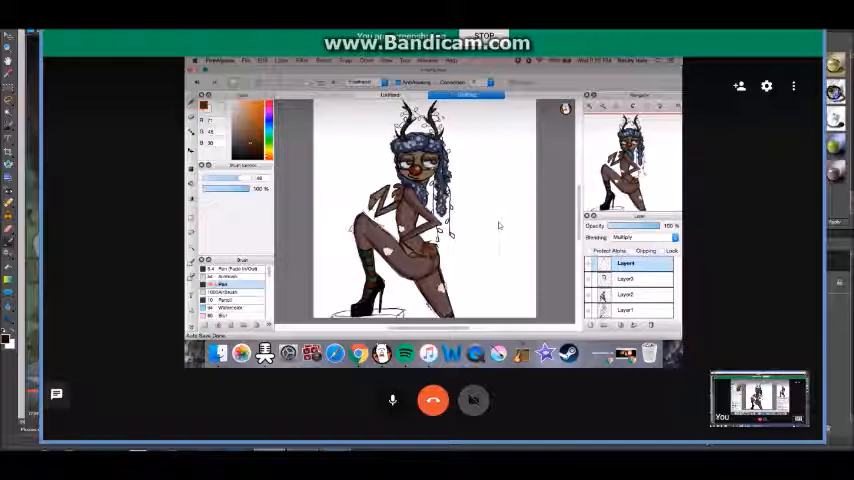
mouse_move(496, 232)
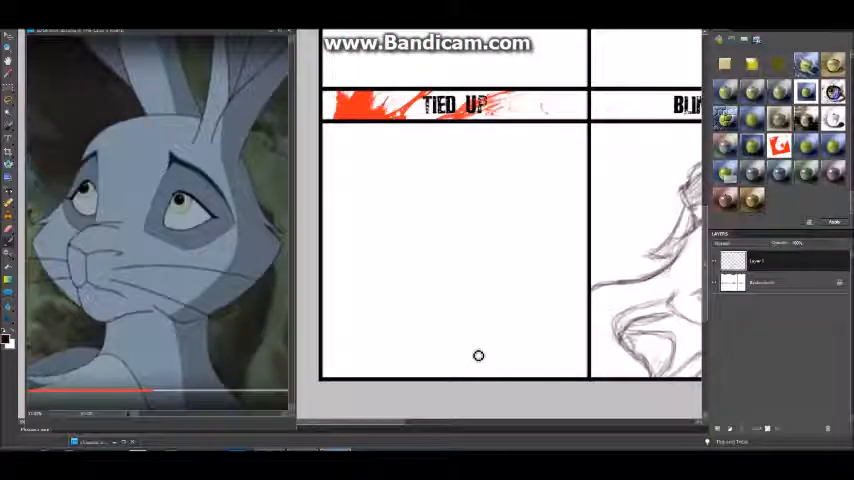
mouse_move(472, 252)
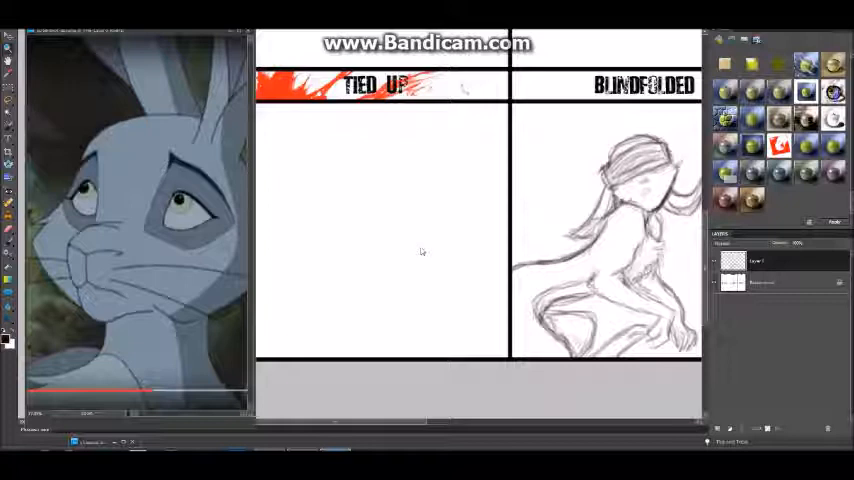
mouse_move(260, 348)
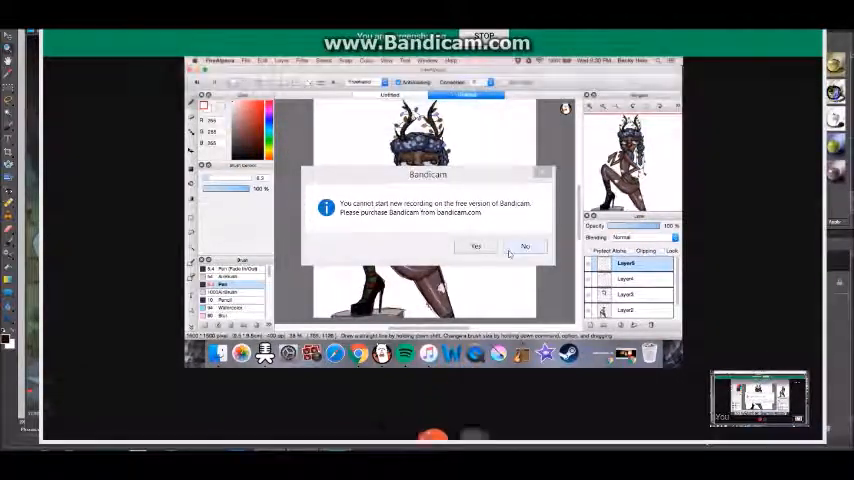
click(524, 246)
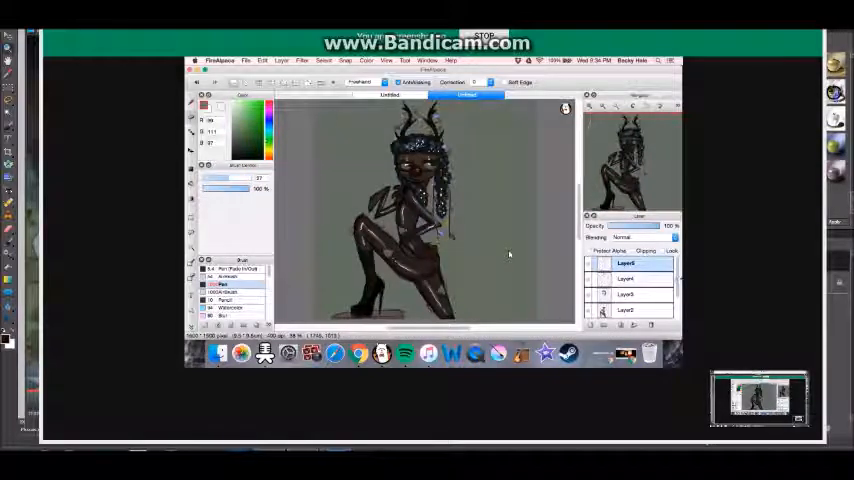
click(624, 310)
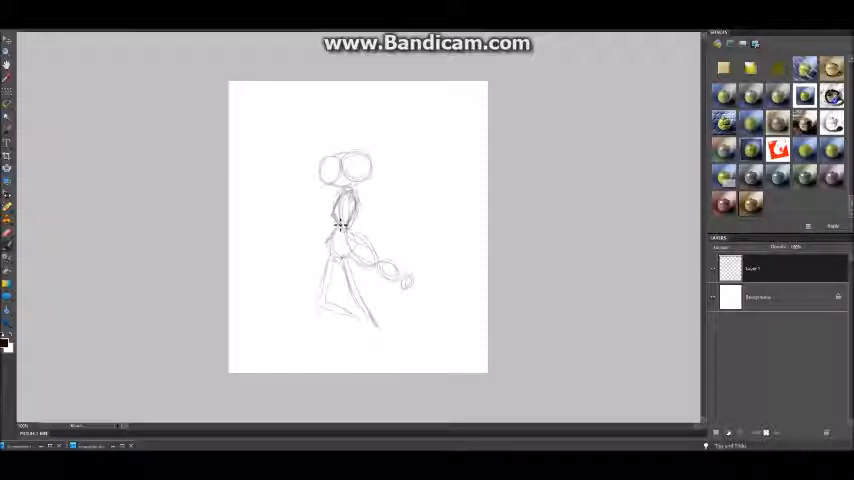
Step: Sketch rough pencil lines over the character's arm and near the hand
drag(340, 210, 356, 250)
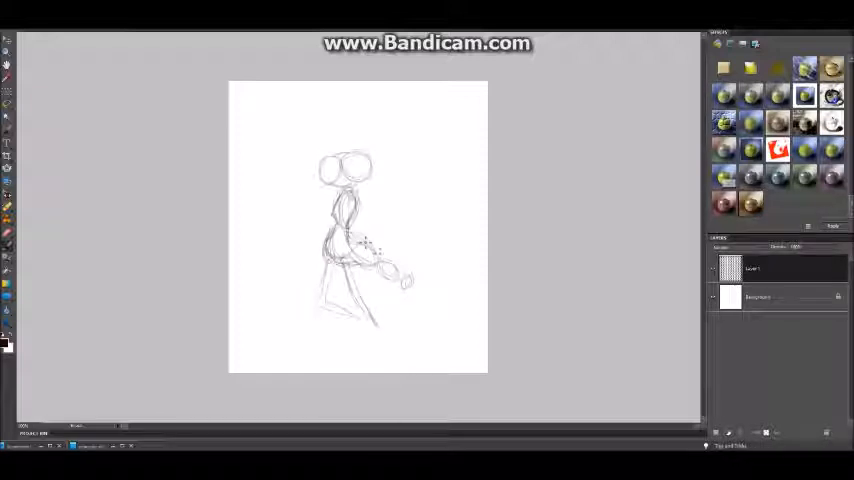
drag(360, 250, 396, 270)
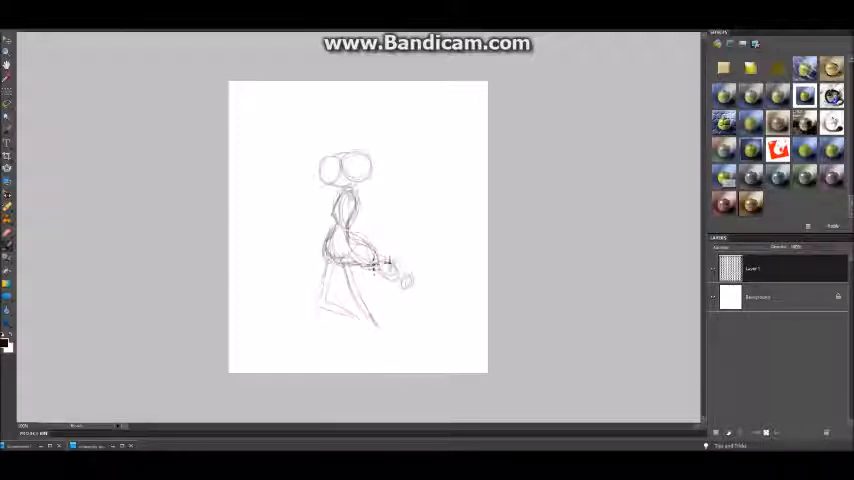